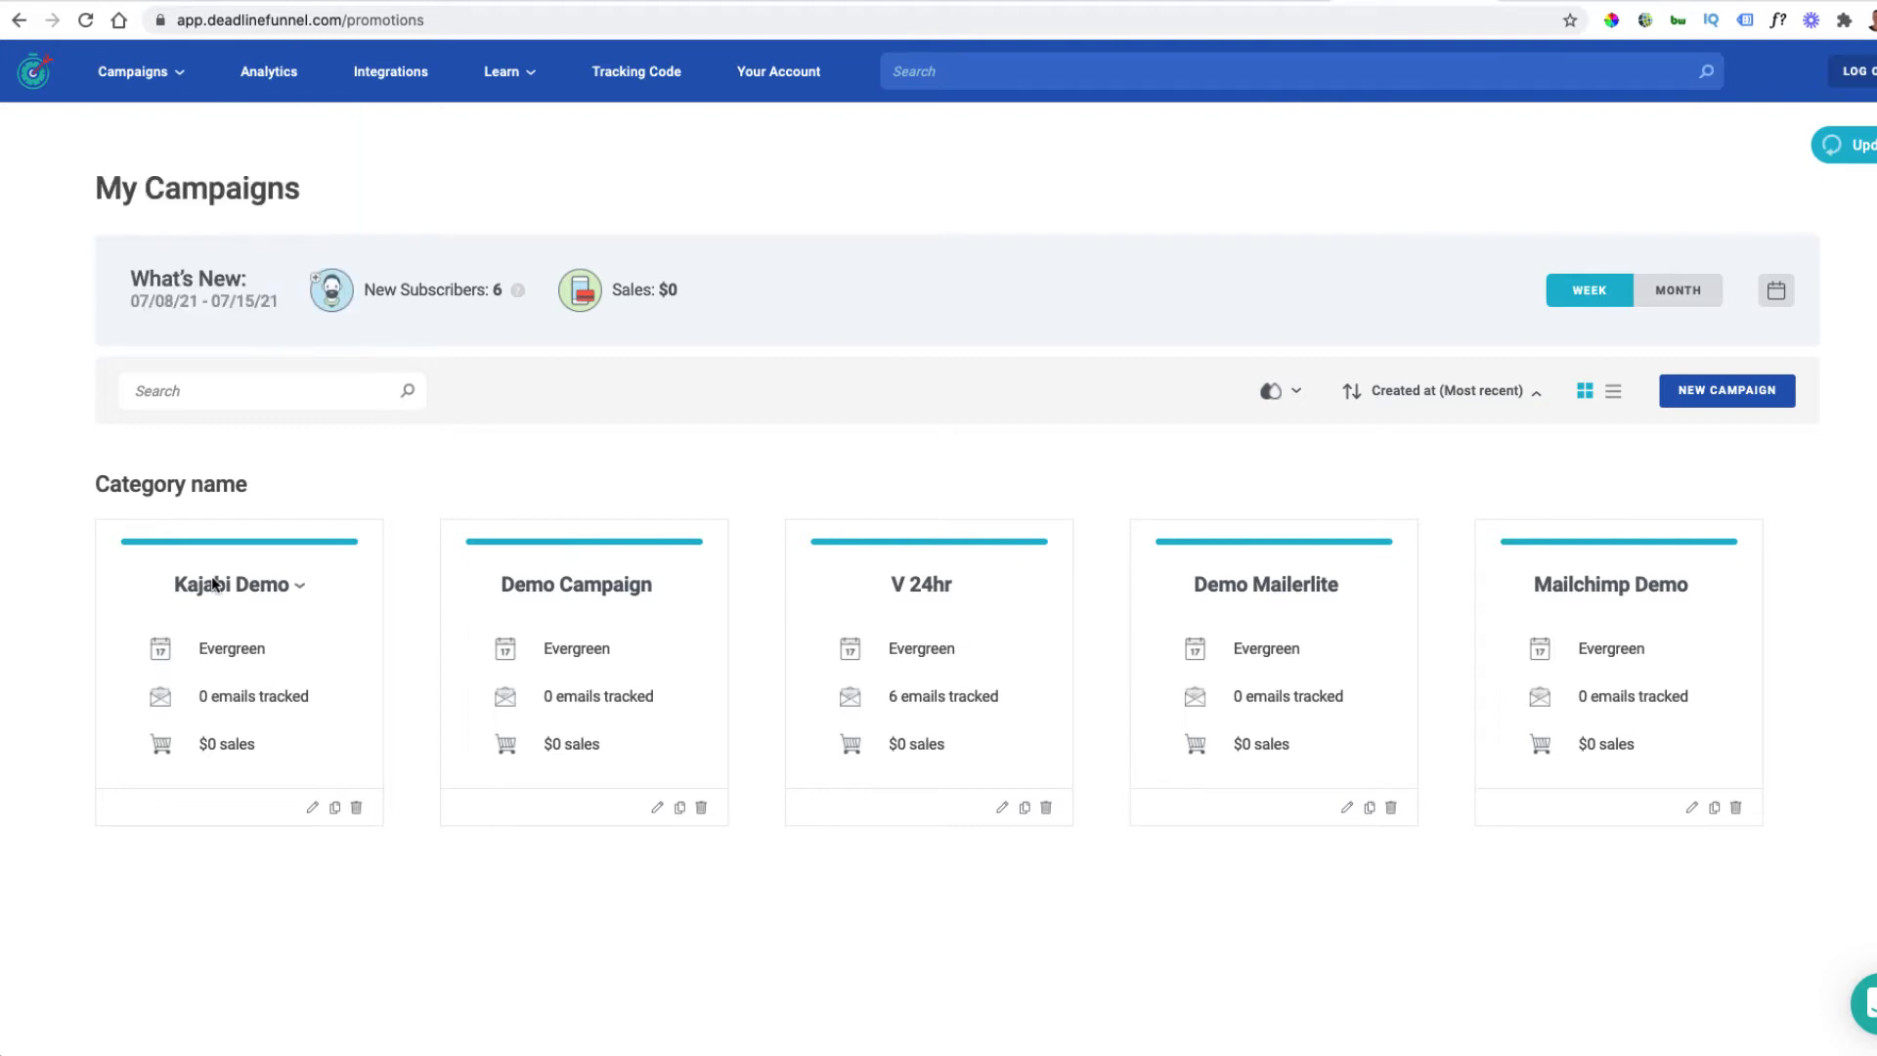
pyautogui.moveTo(681, 181)
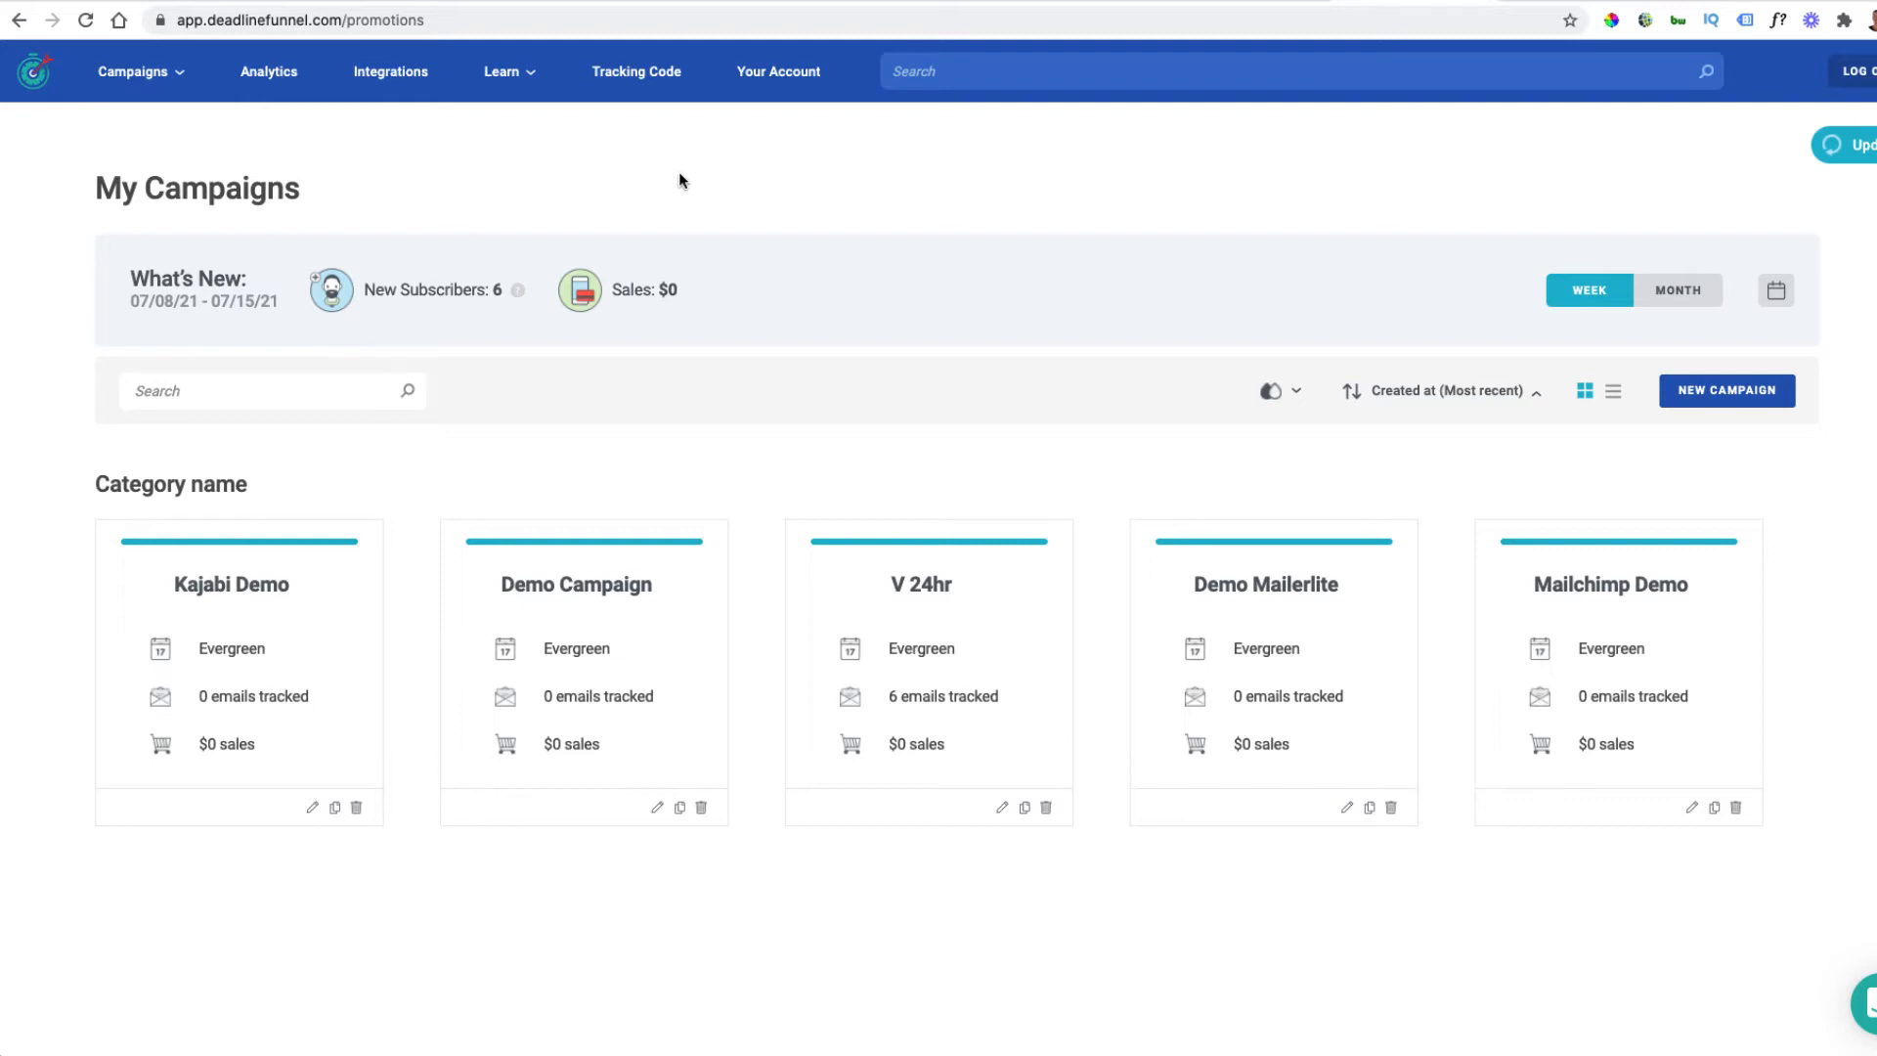
pyautogui.moveTo(1526, 548)
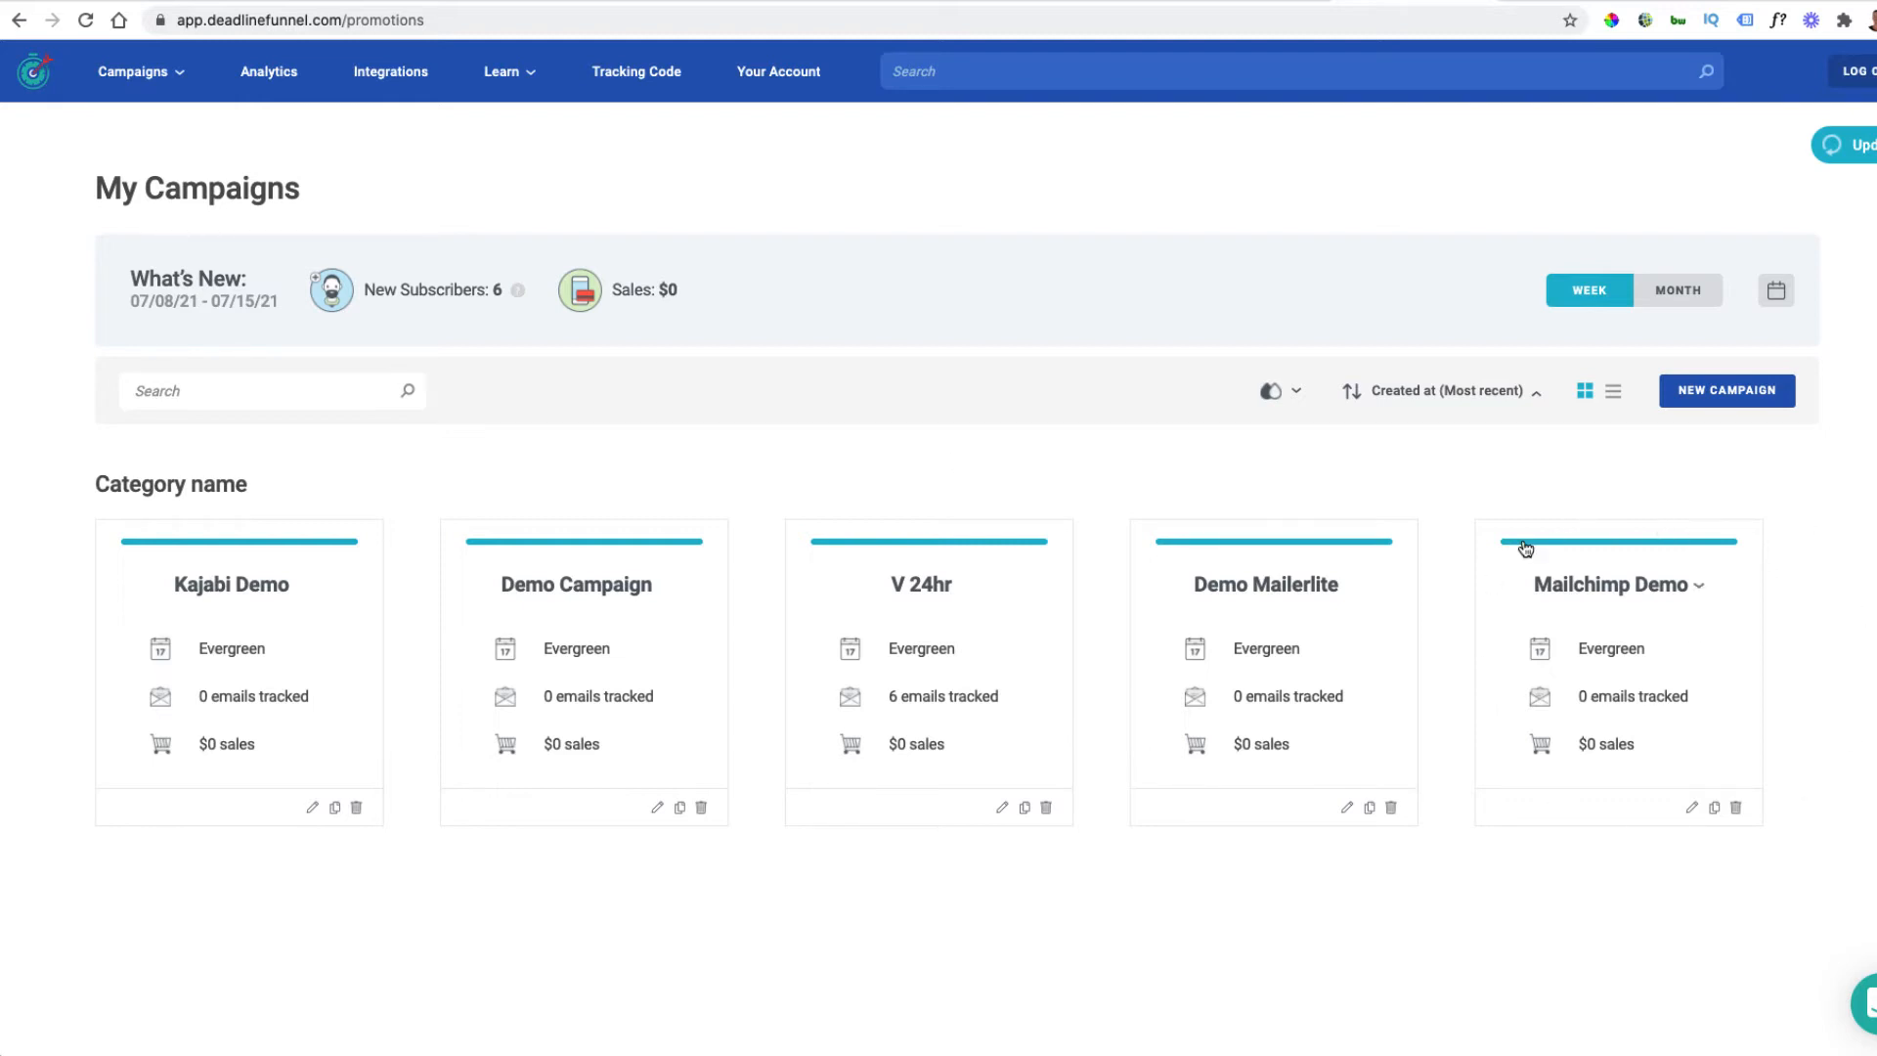
pyautogui.moveTo(1515, 558)
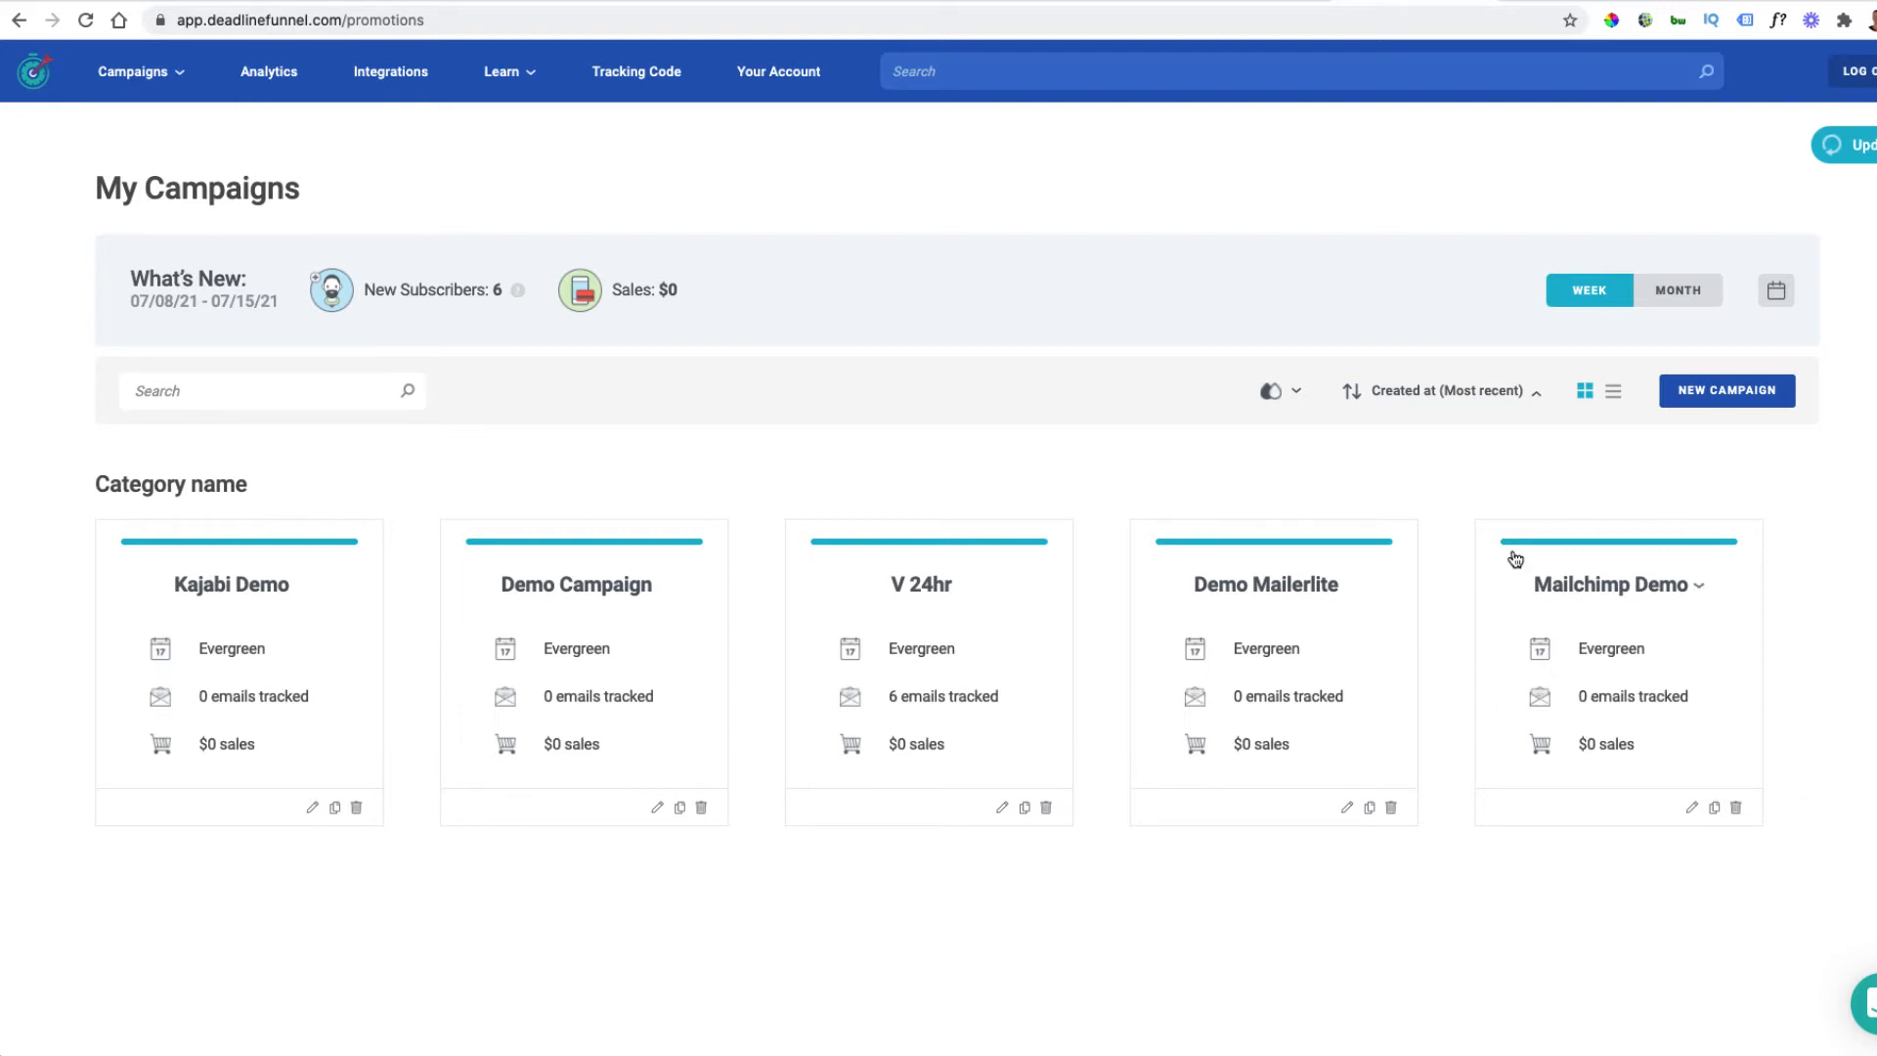
pyautogui.moveTo(389, 71)
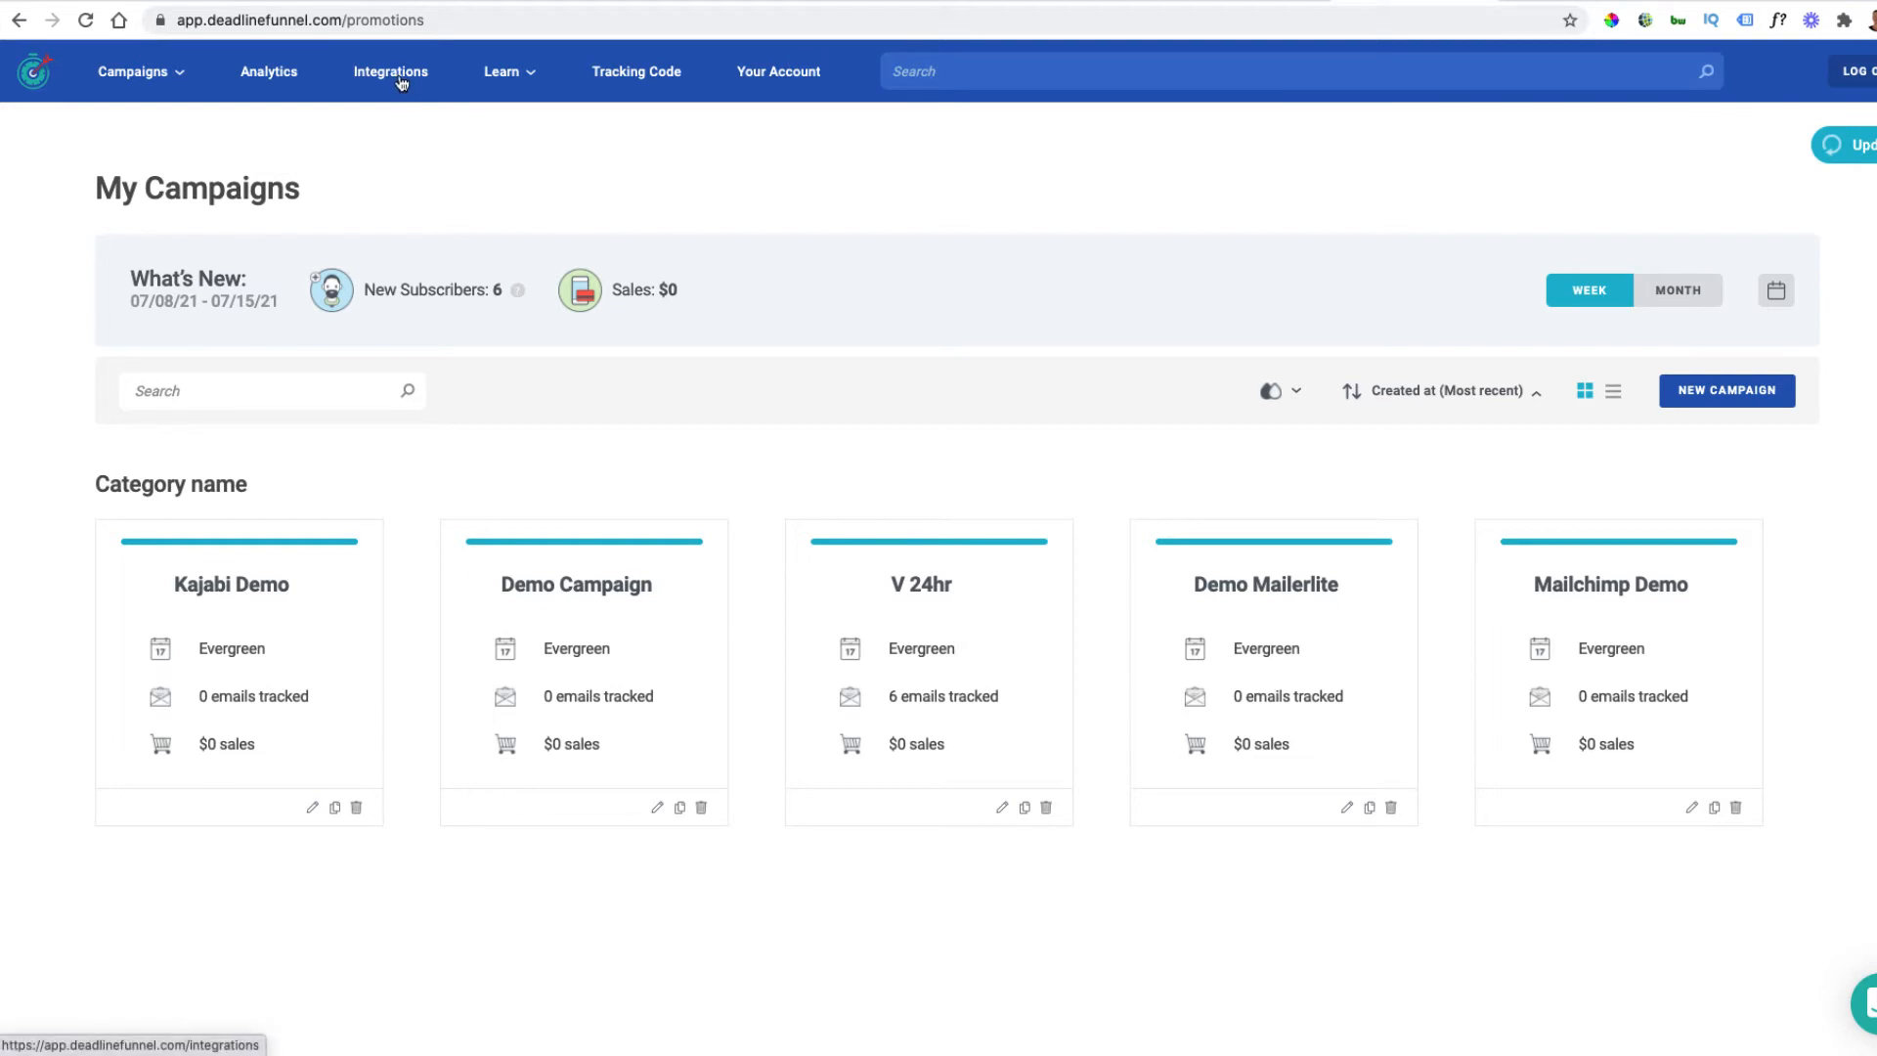
# Open the Deadline Funnel Integrations page listing each campaign's tracking status
pyautogui.click(389, 72)
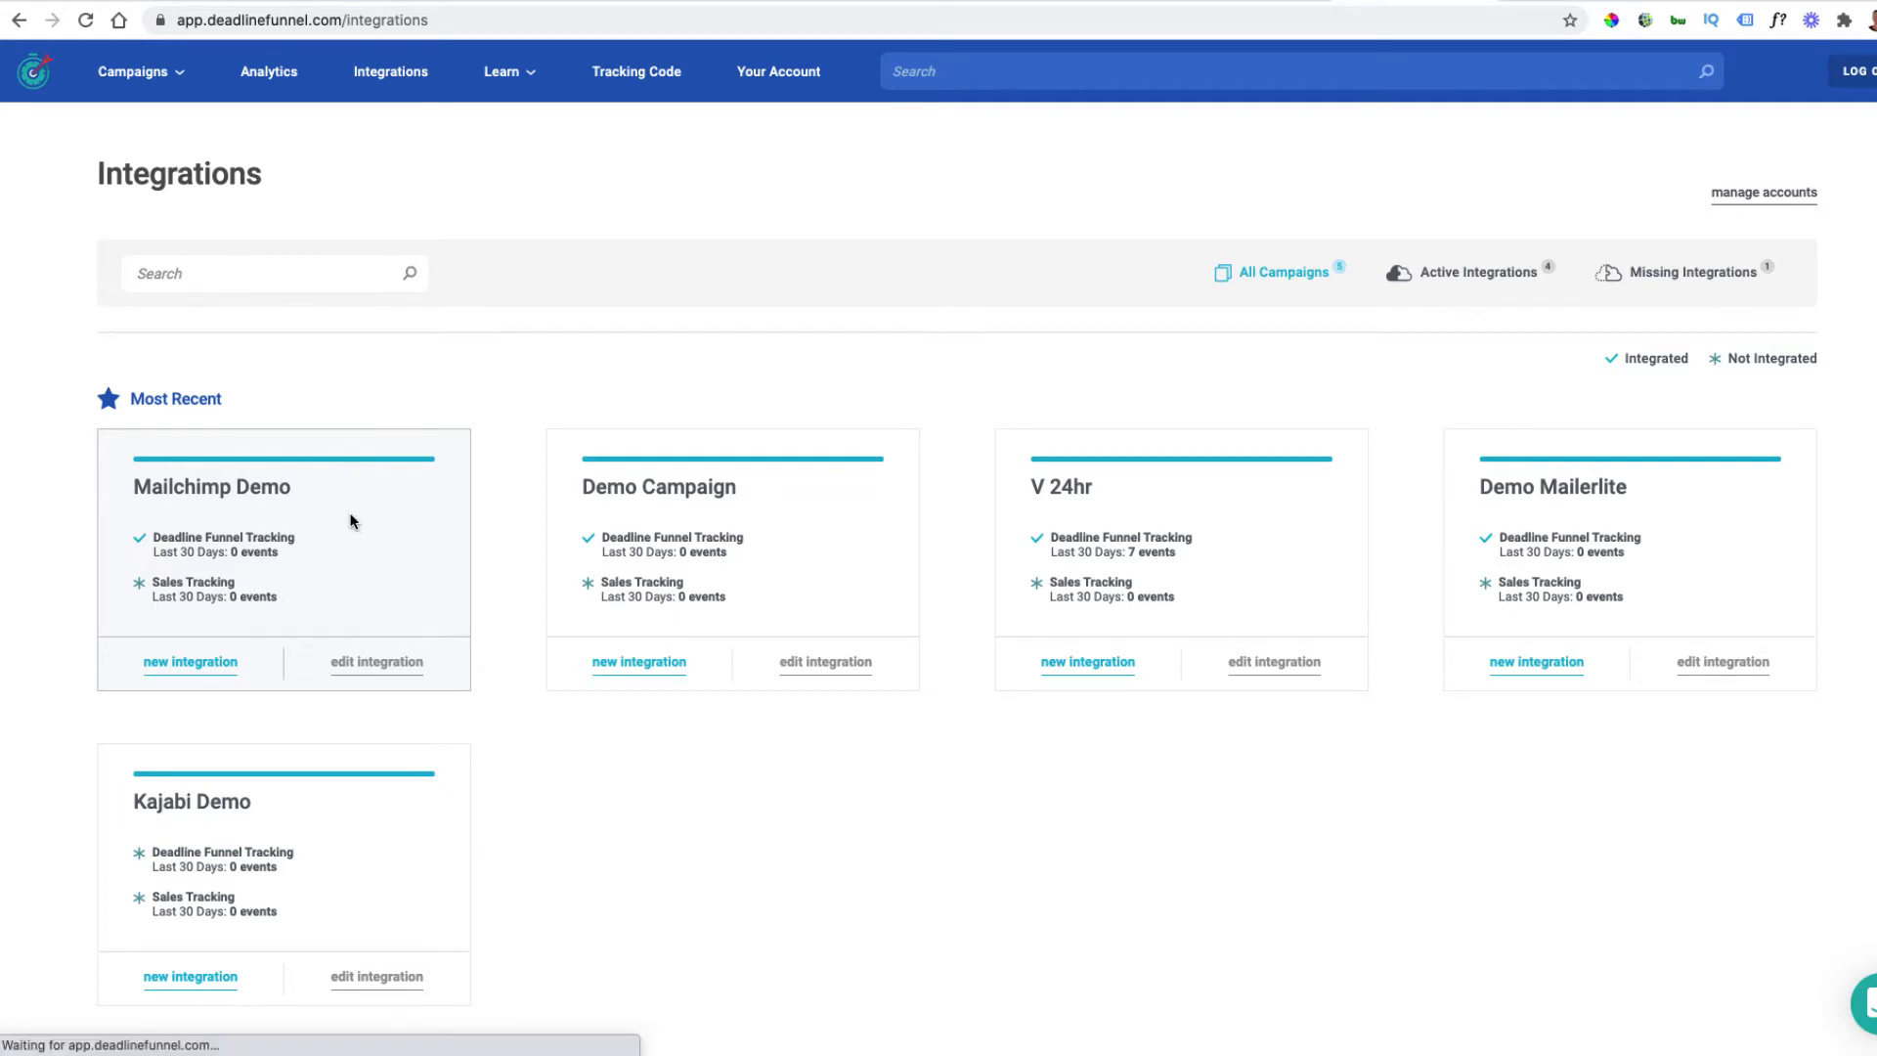
# Open the Mailchimp Demo integration and select its awesome_deadline field name
pyautogui.click(375, 661)
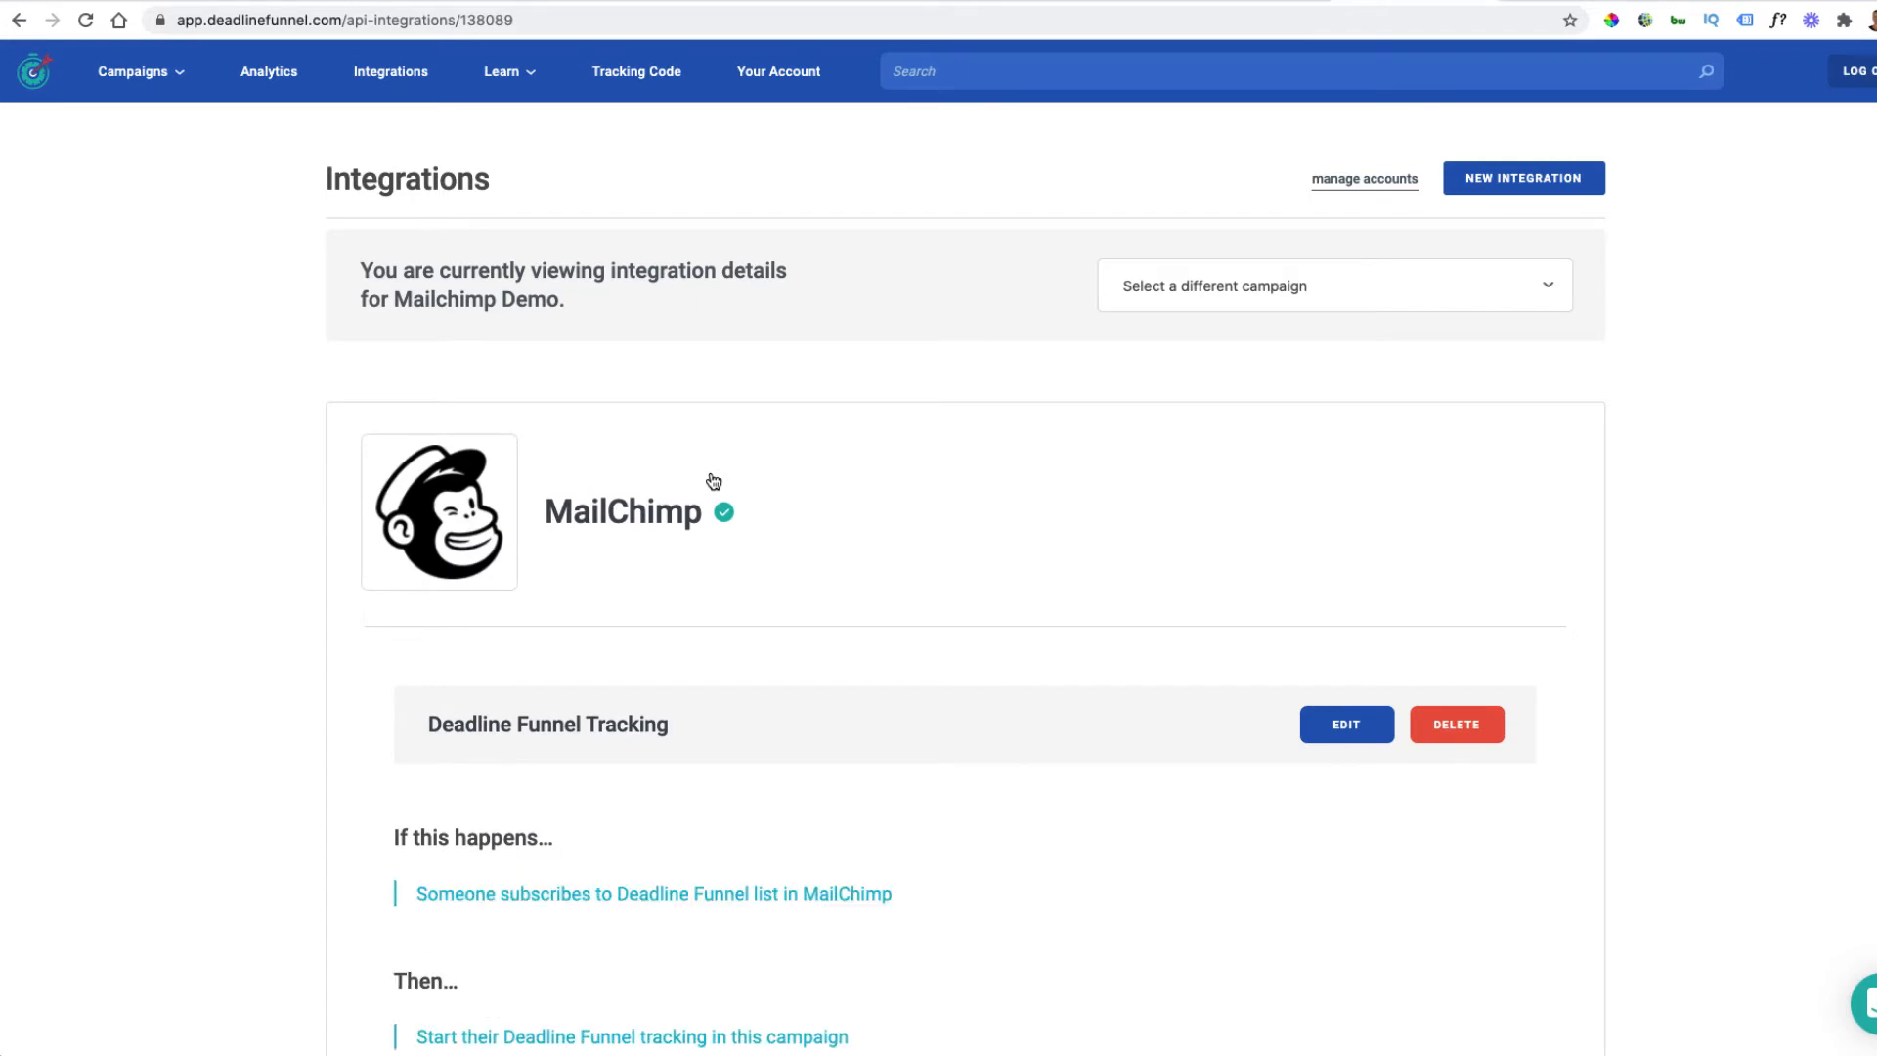
pyautogui.scroll(-3)
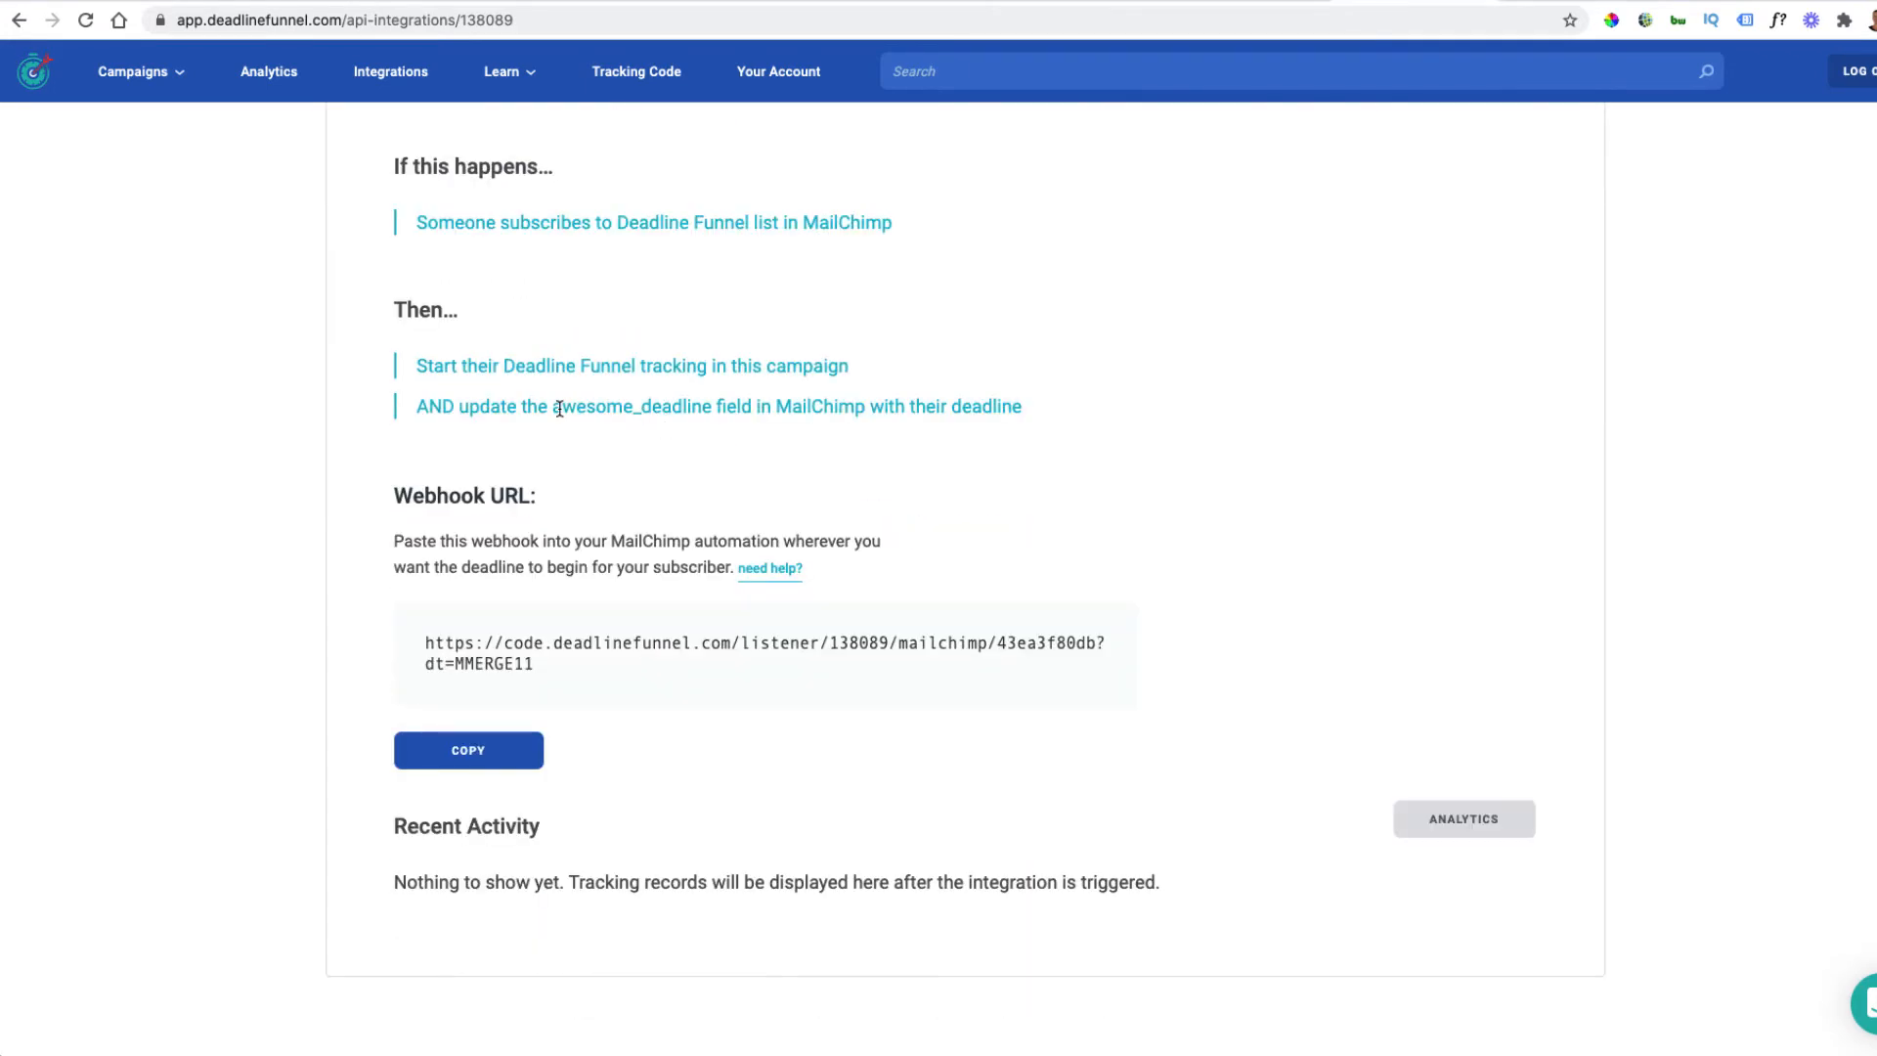
pyautogui.doubleClick(629, 411)
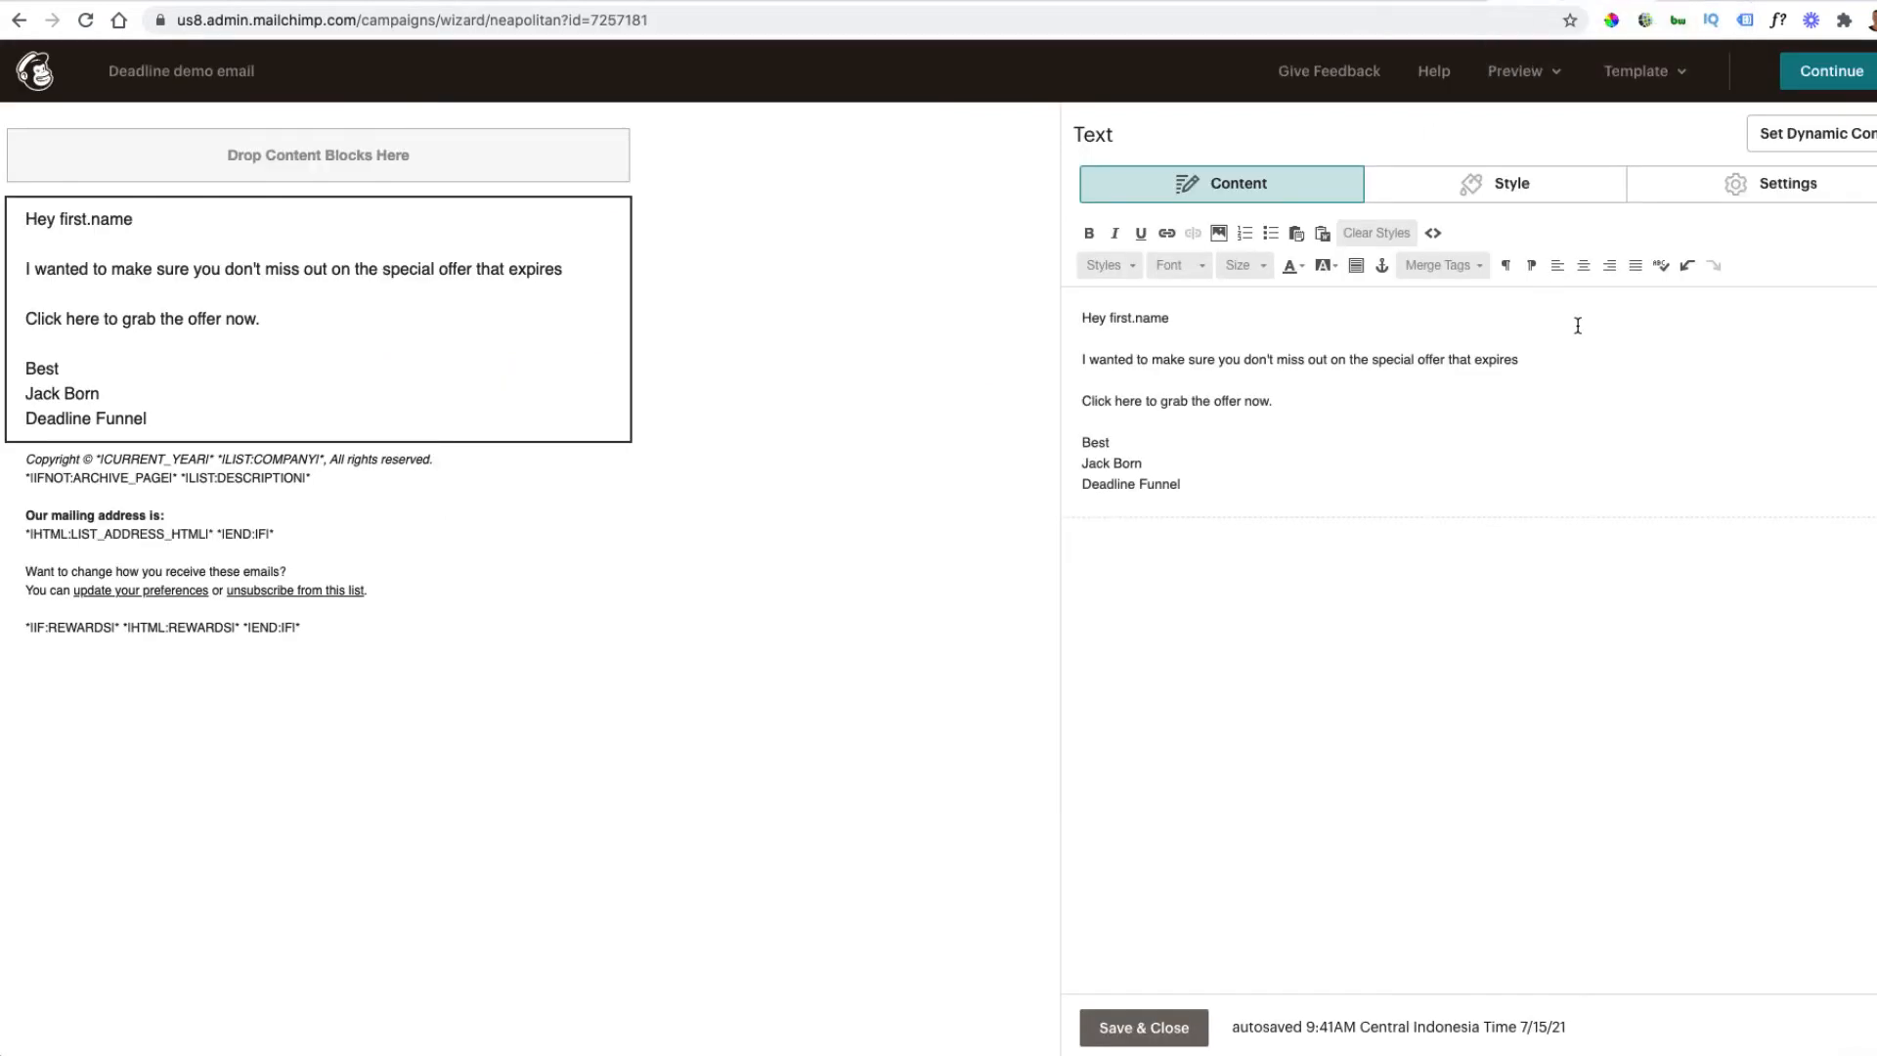
pyautogui.moveTo(1526, 357)
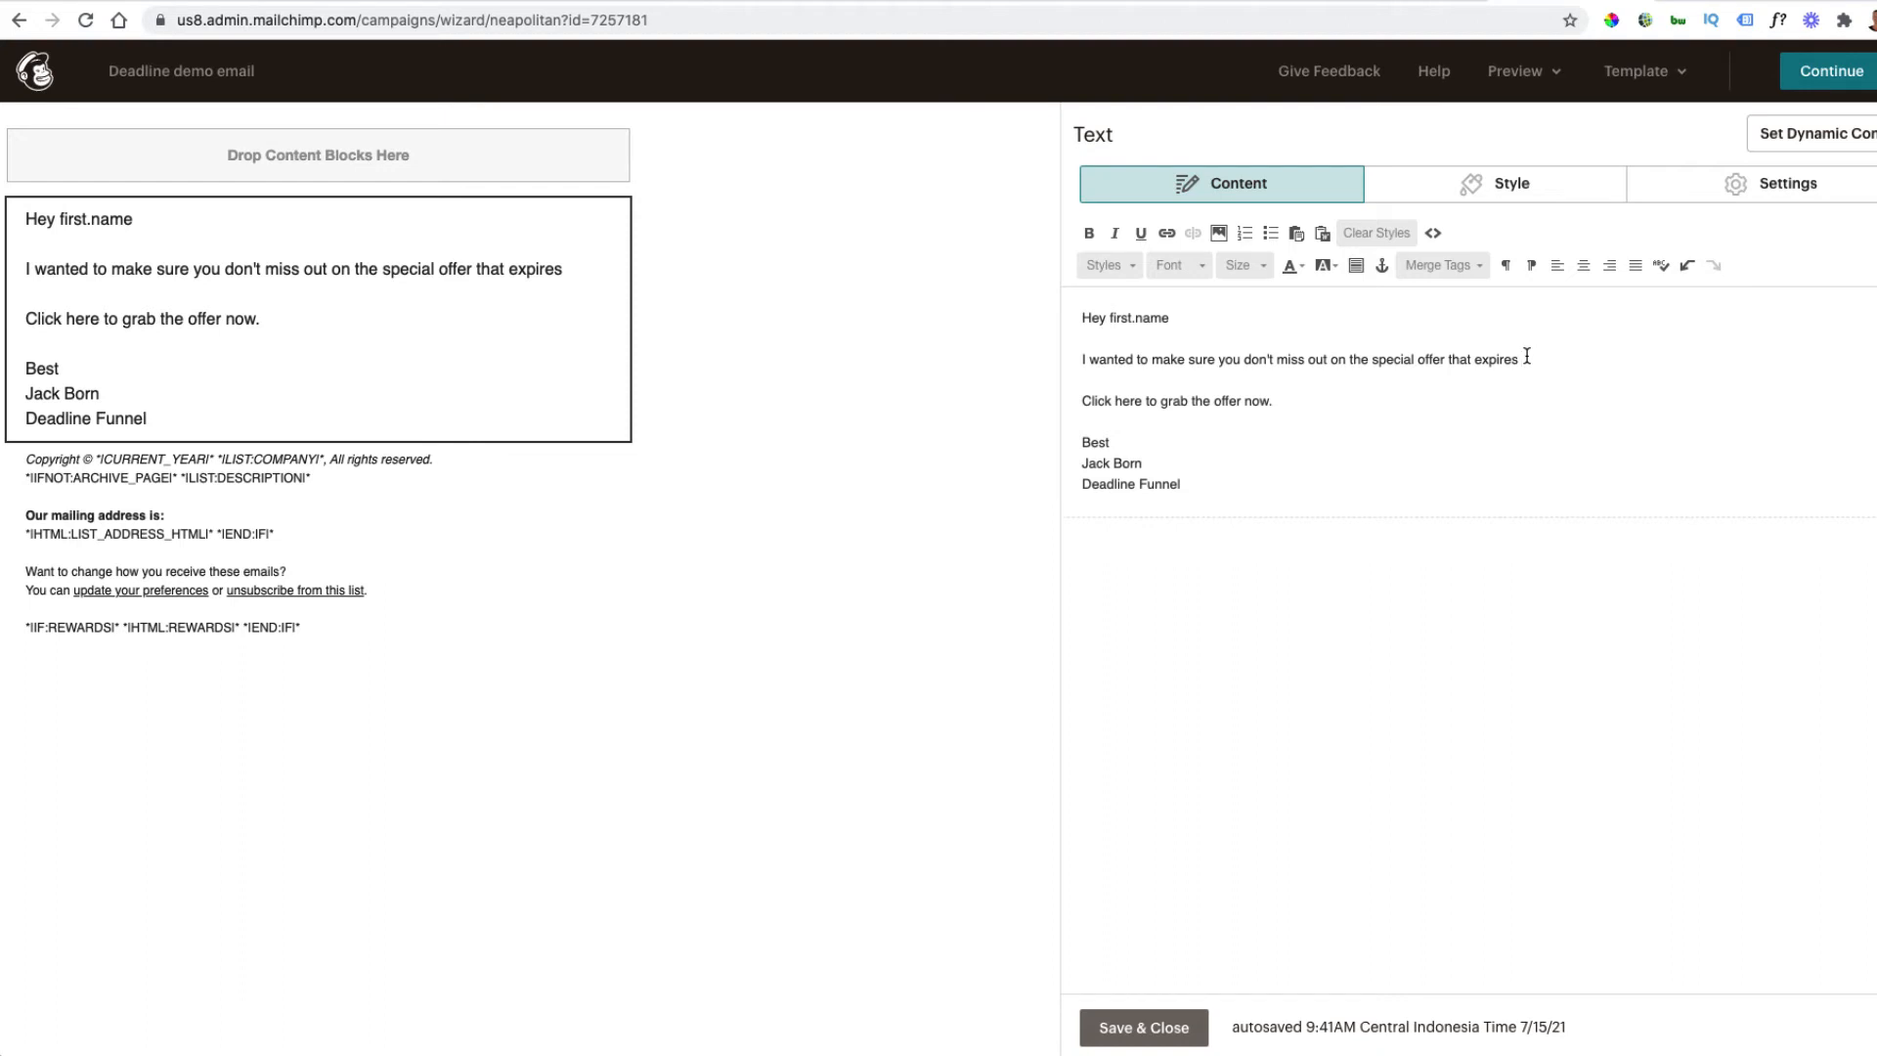
# Insert the awesome_deadline merge tag *|MMERGE11|* after 'expires' and select it to verify
pyautogui.click(1438, 265)
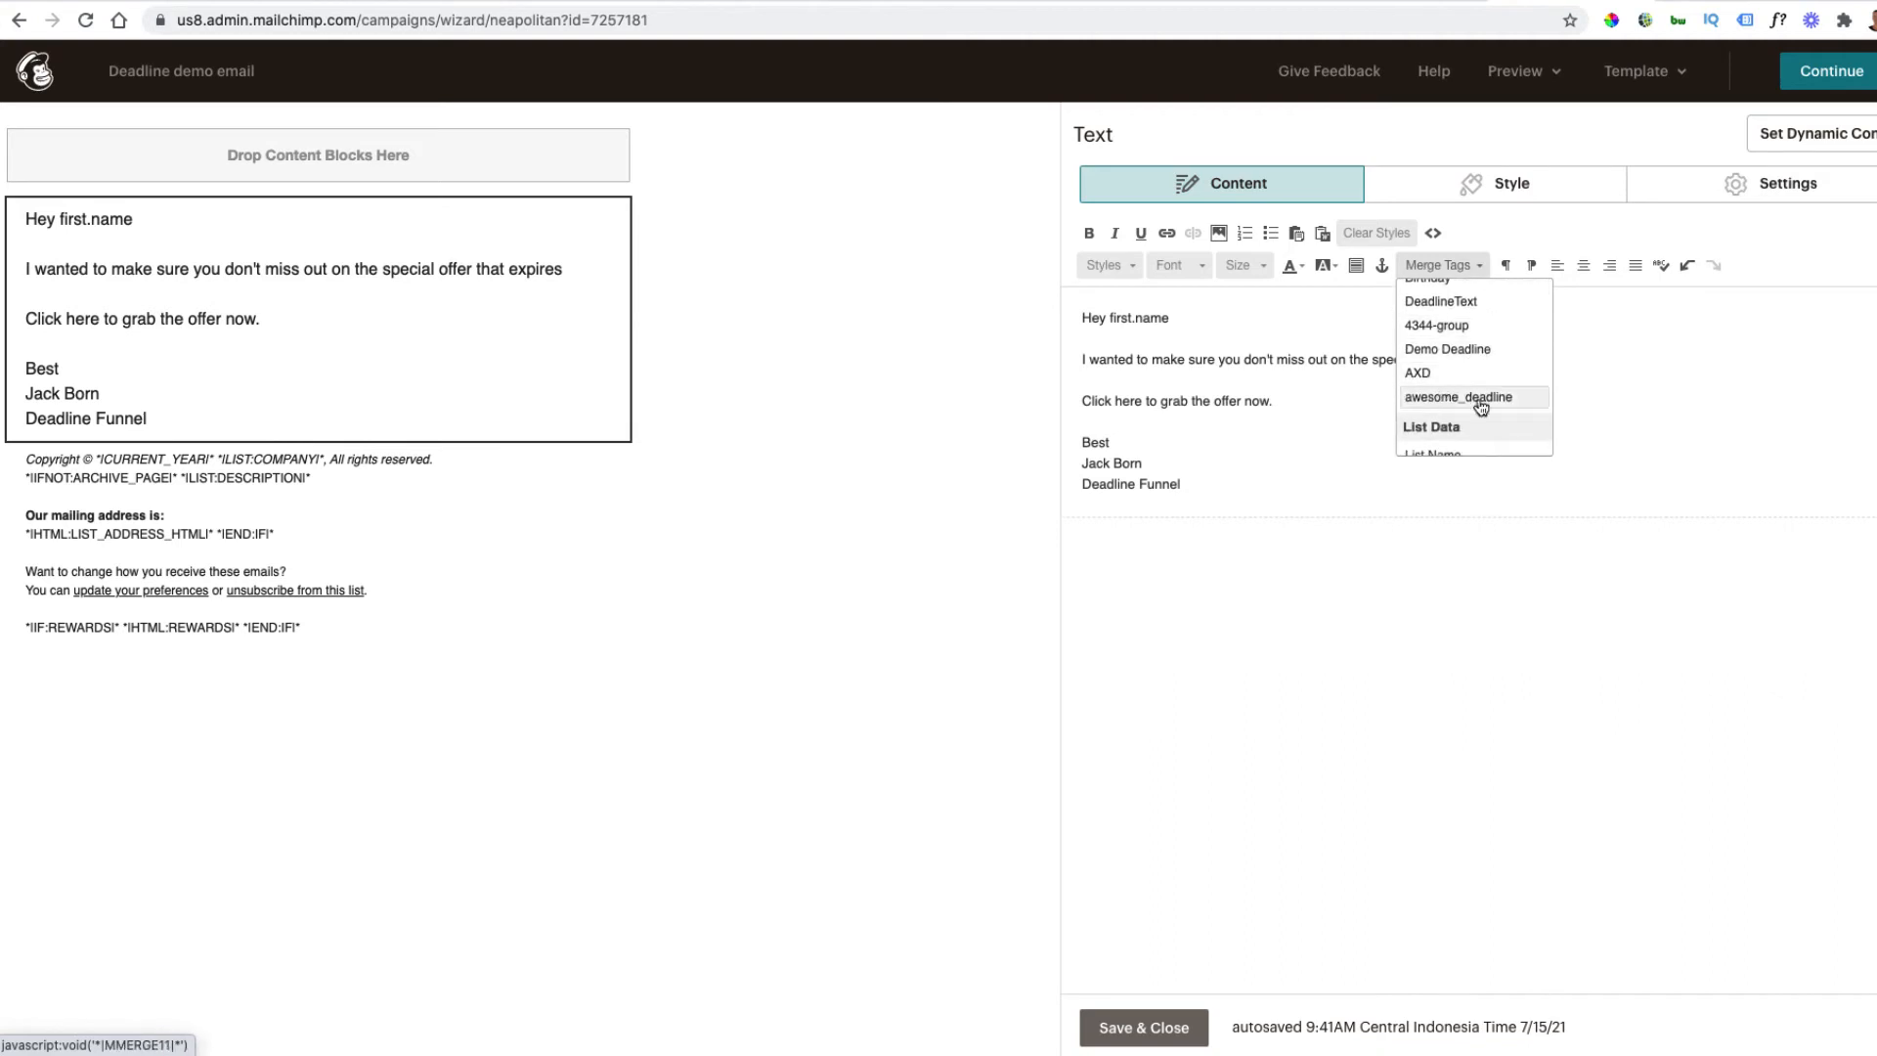
pyautogui.click(1455, 396)
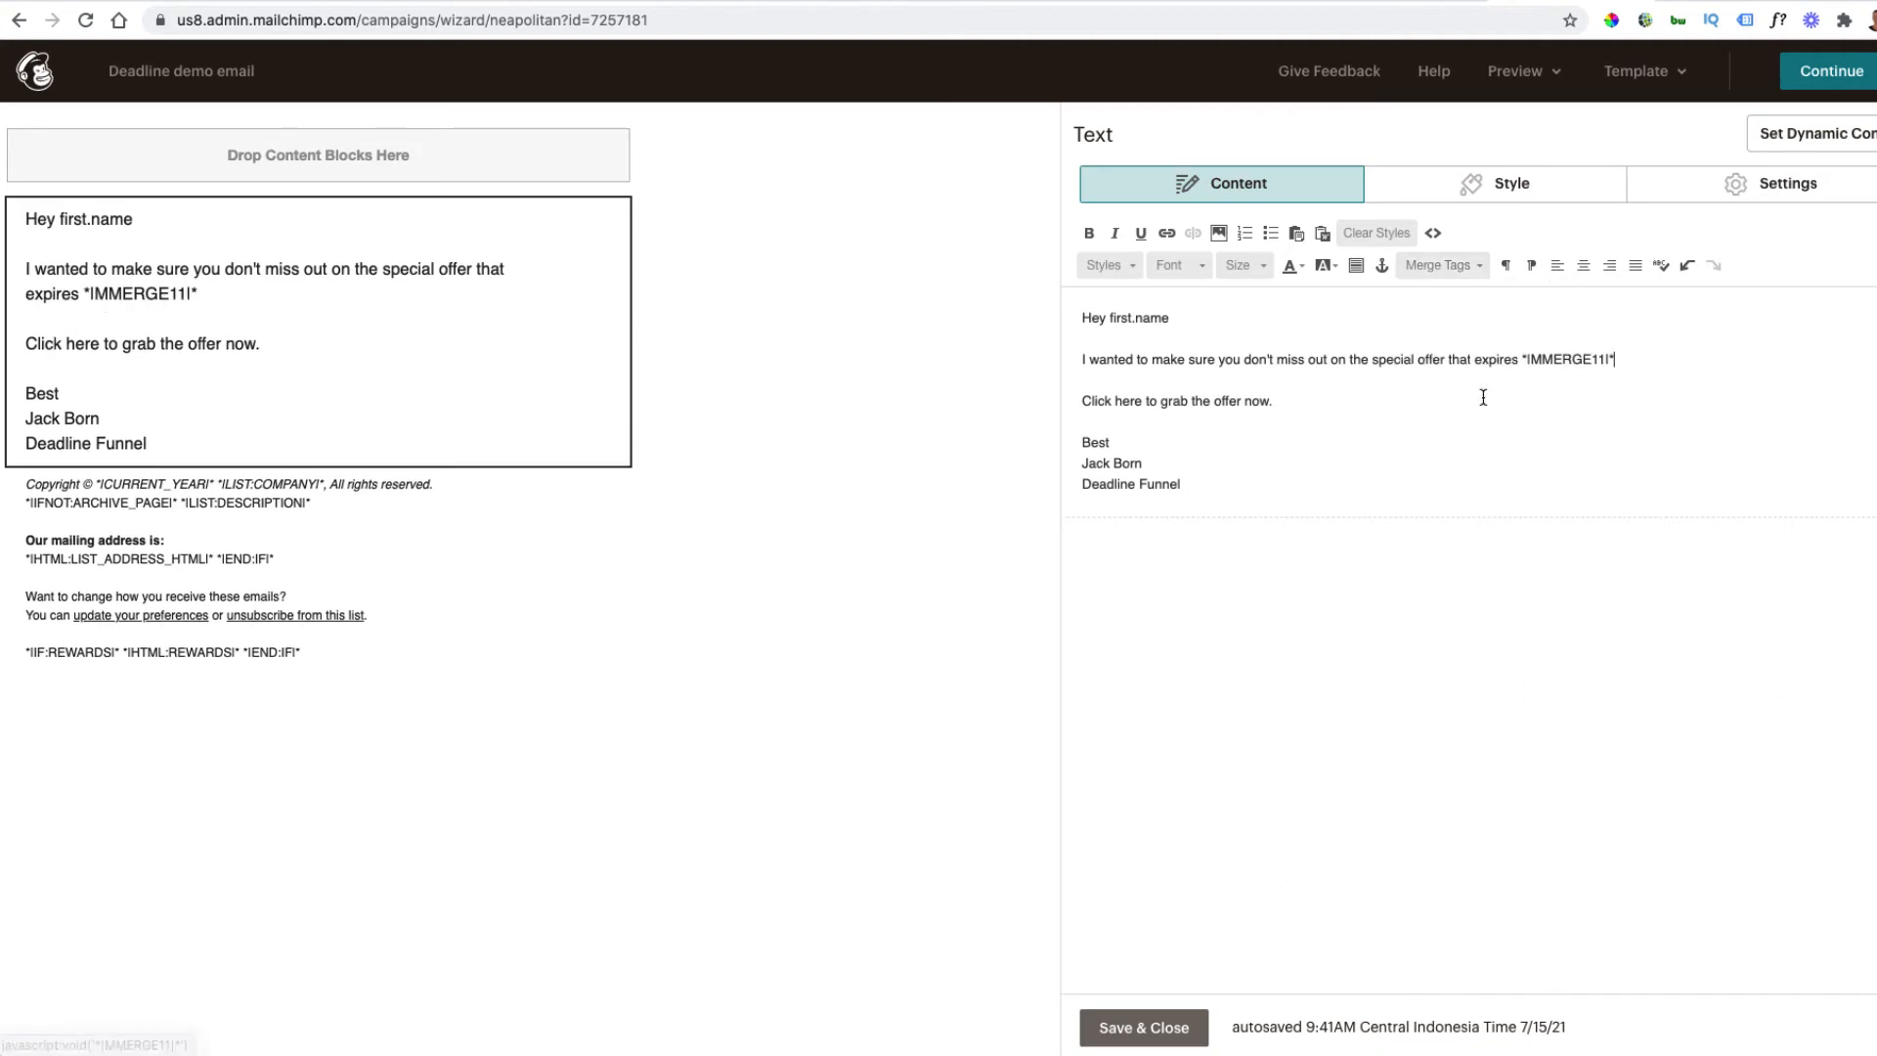
pyautogui.doubleClick(1568, 358)
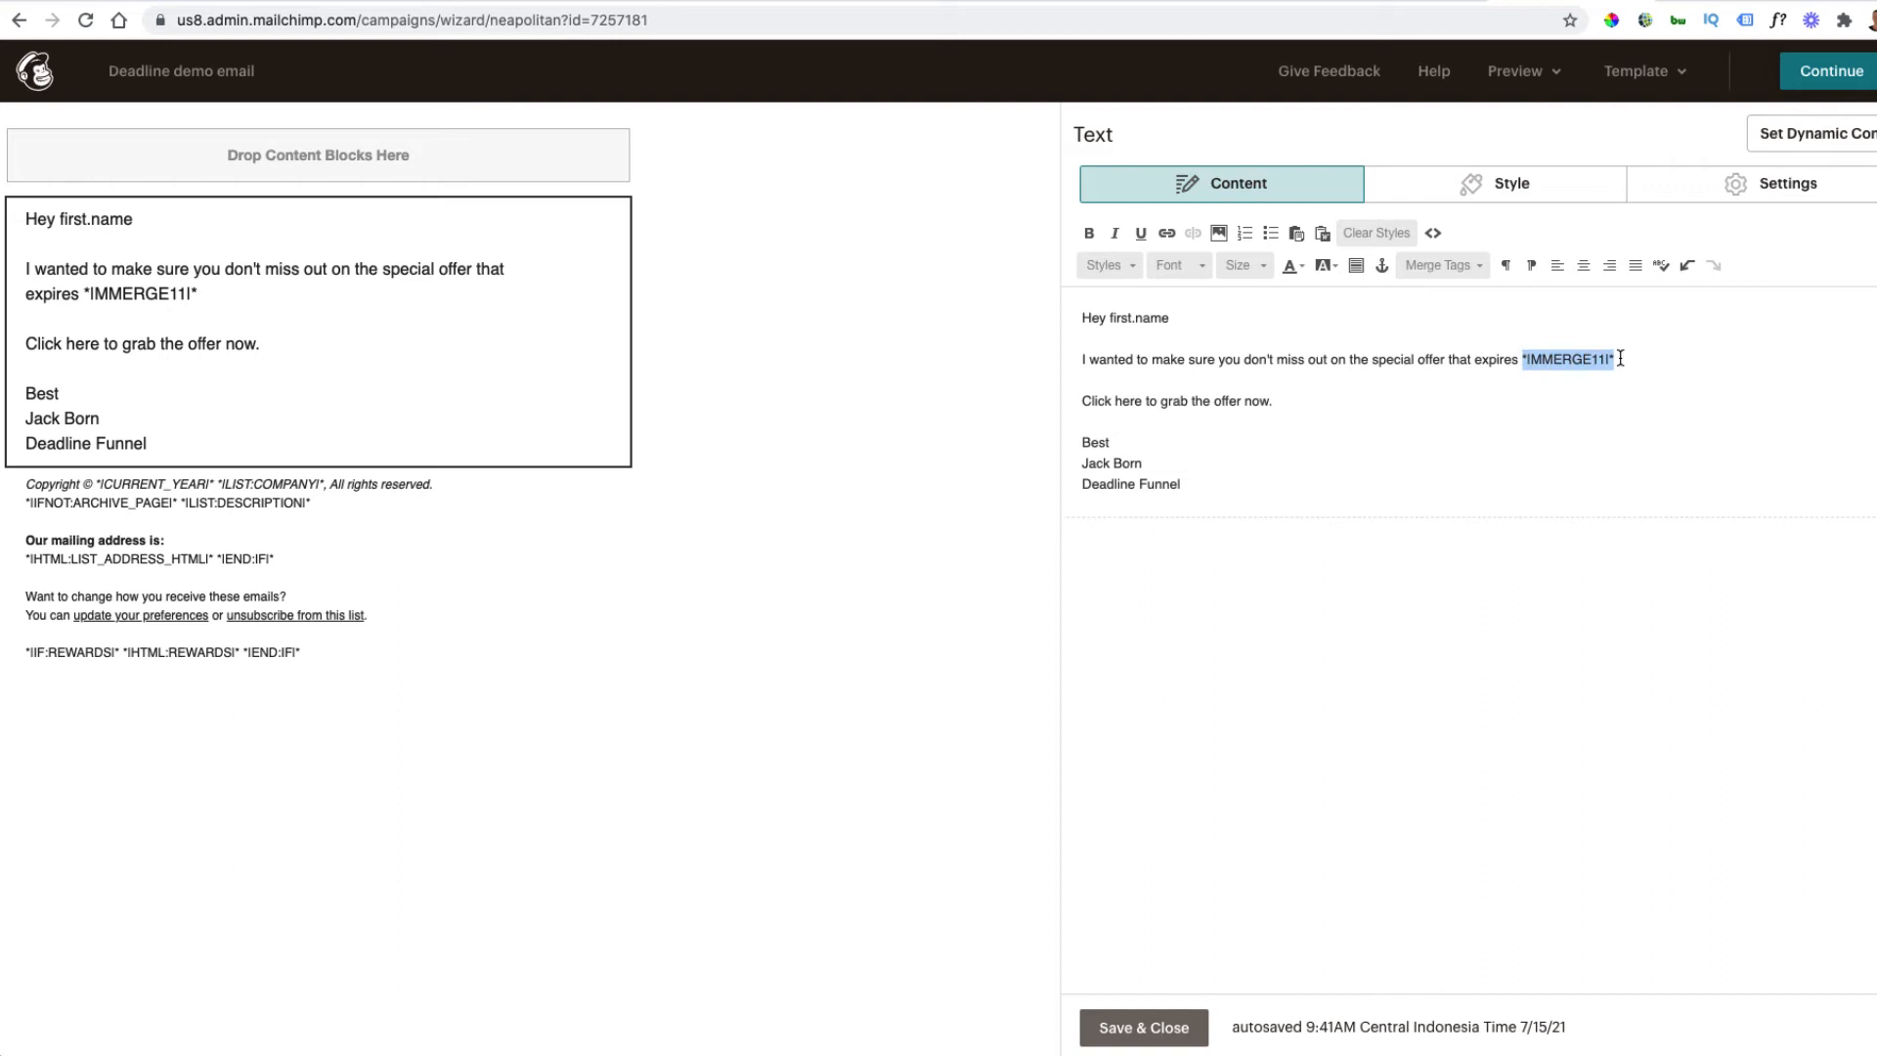